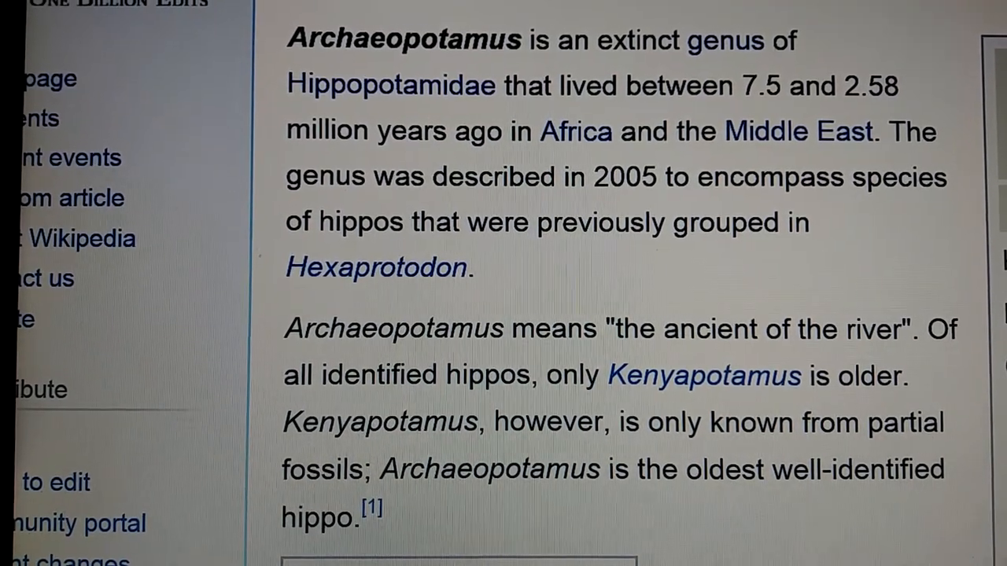
scroll("down", 3)
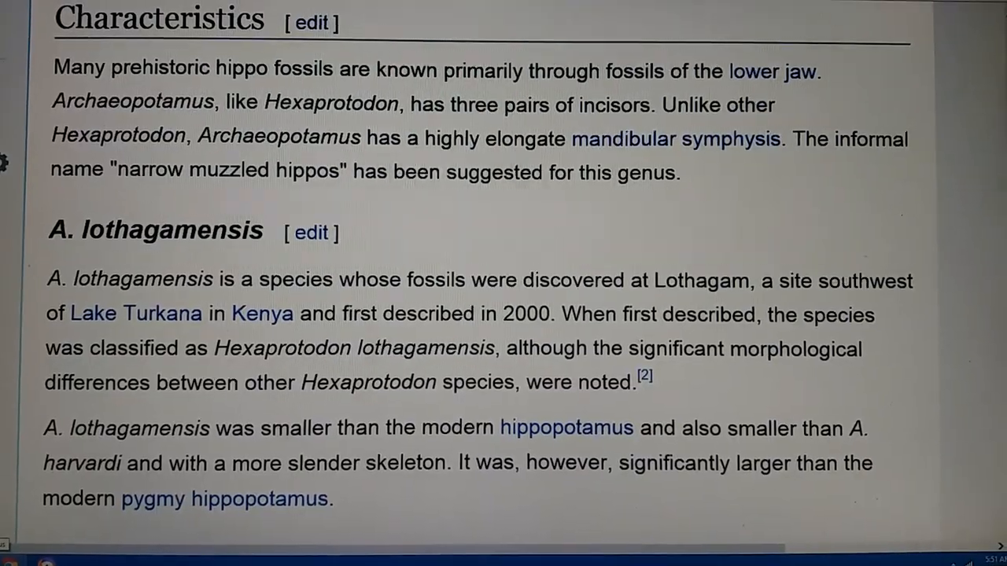
scroll("up", 3)
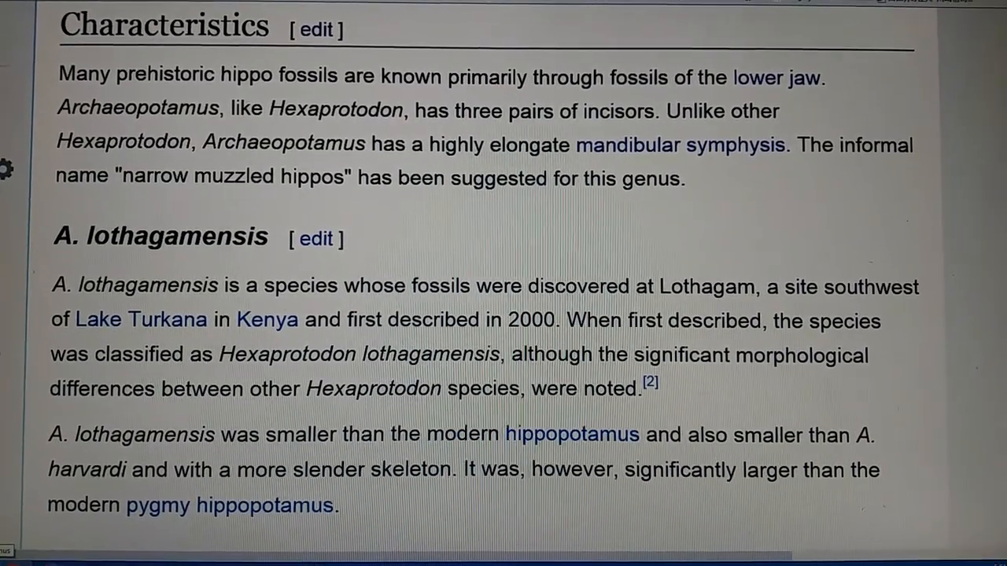
scroll("up", 3)
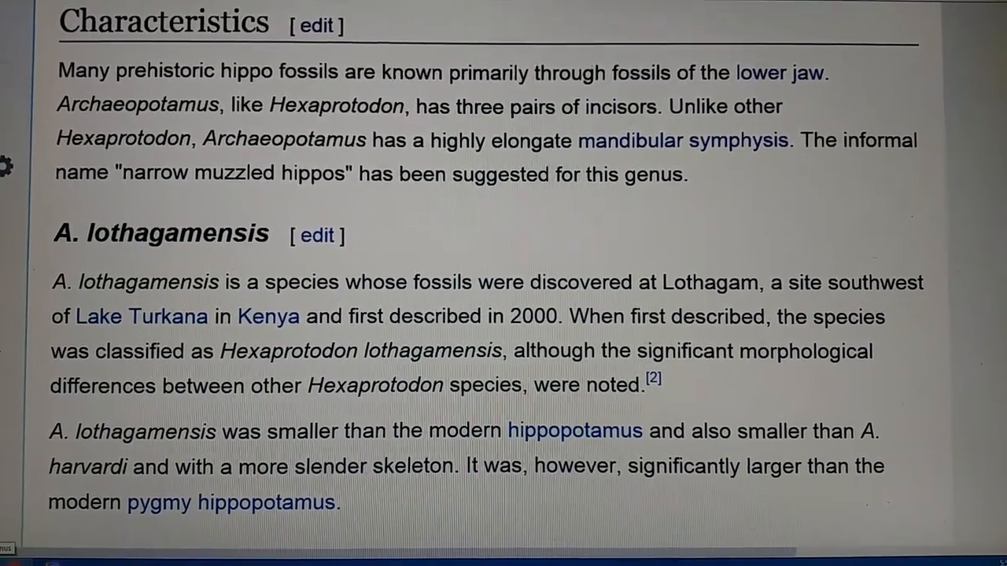
scroll("up", 3)
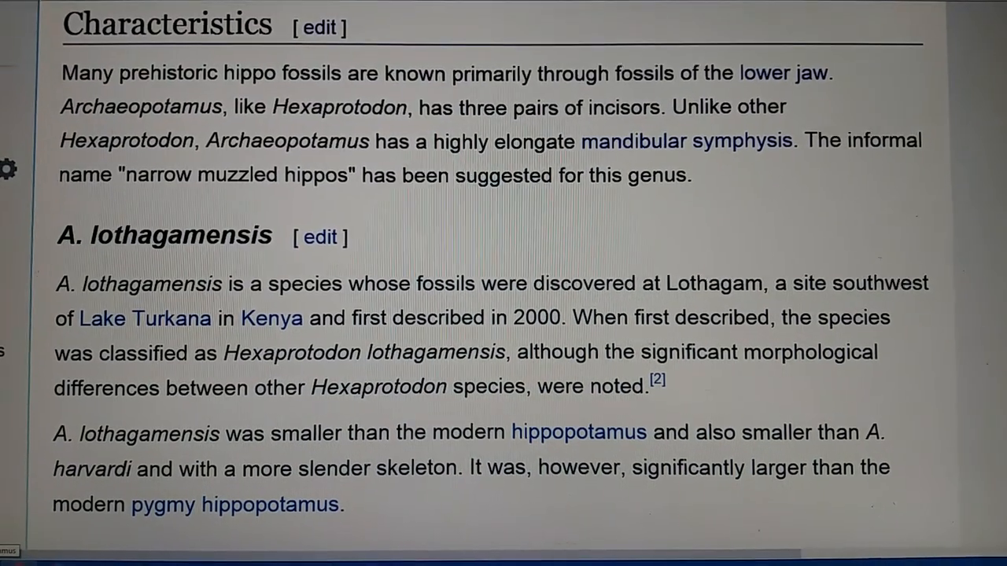
scroll("up", 3)
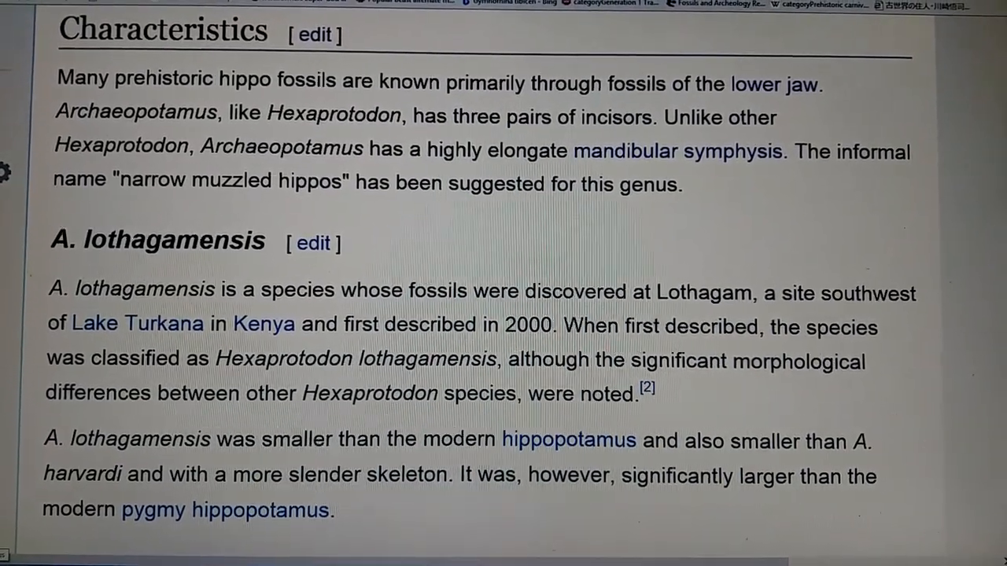
scroll("down", 3)
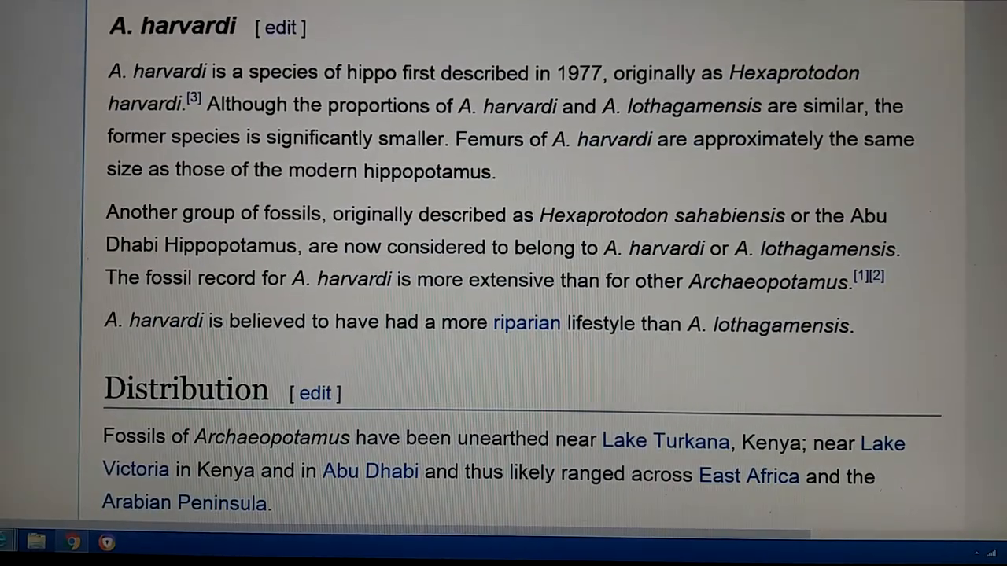